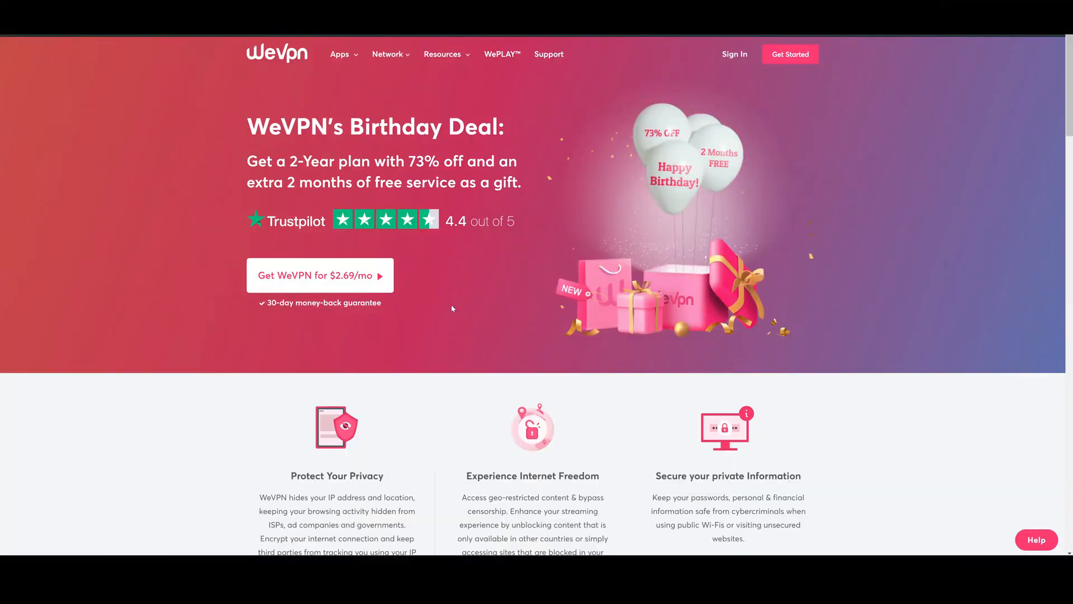
pyautogui.moveTo(373, 278)
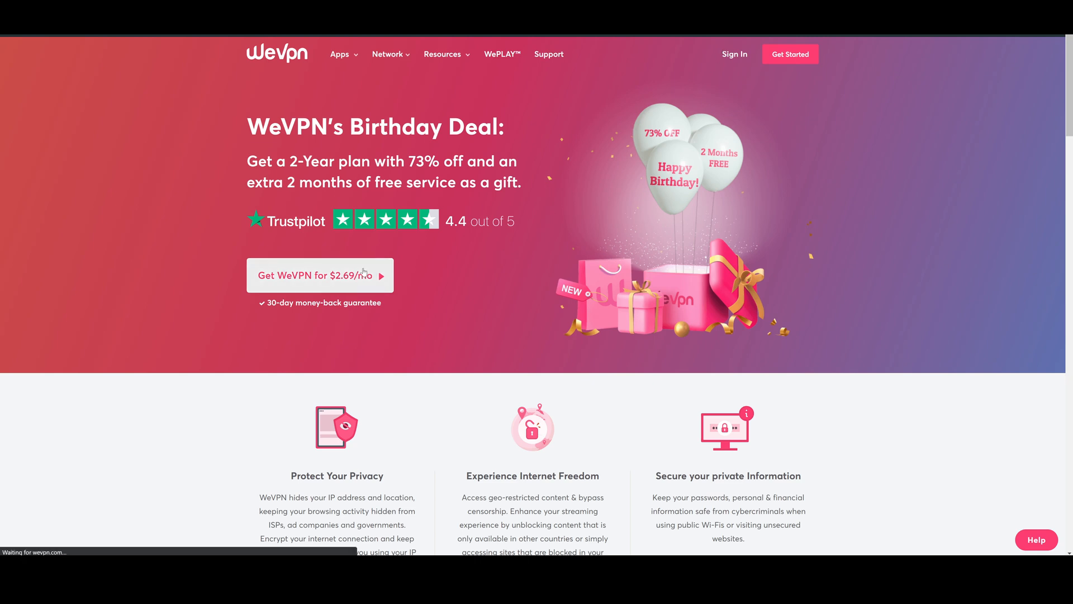
# Order the 1 Month WeVPN plan with coupon 'tomspark', lowering the price to $8.95.
pyautogui.click(317, 276)
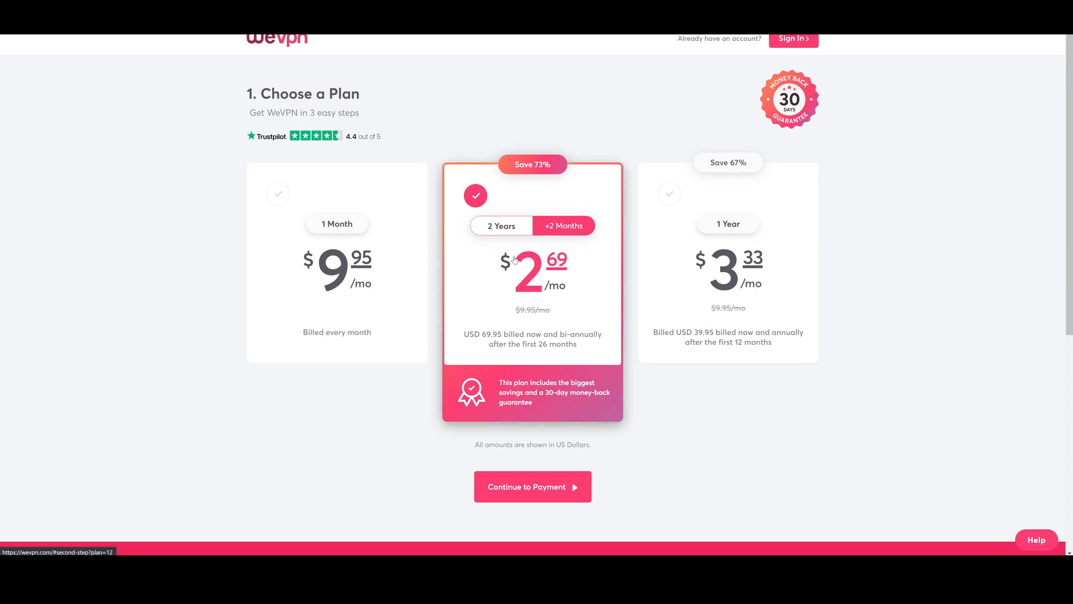
pyautogui.click(532, 487)
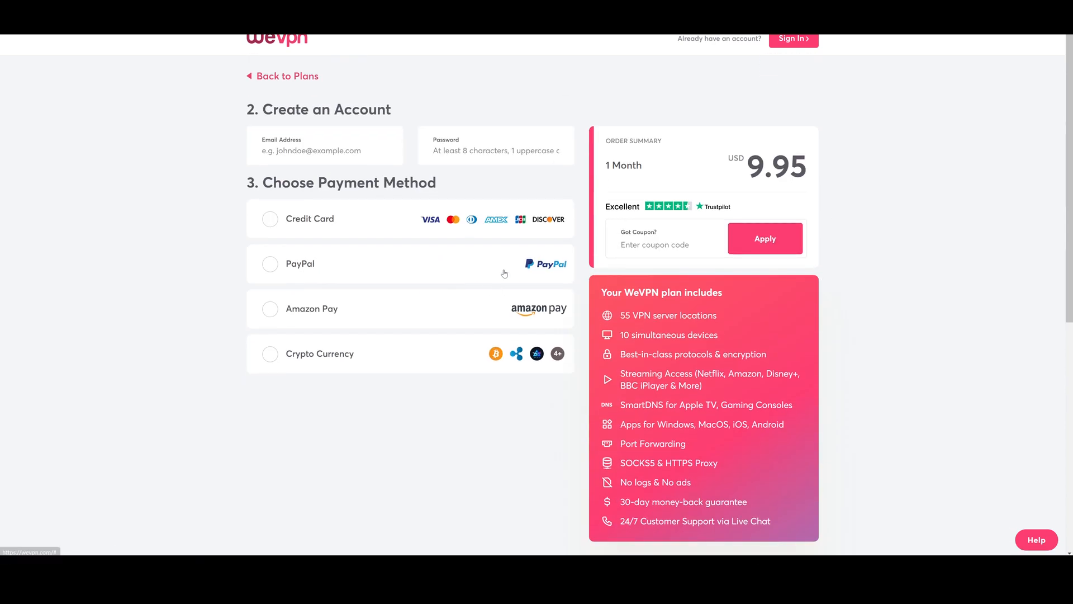
pyautogui.write('tomspark')
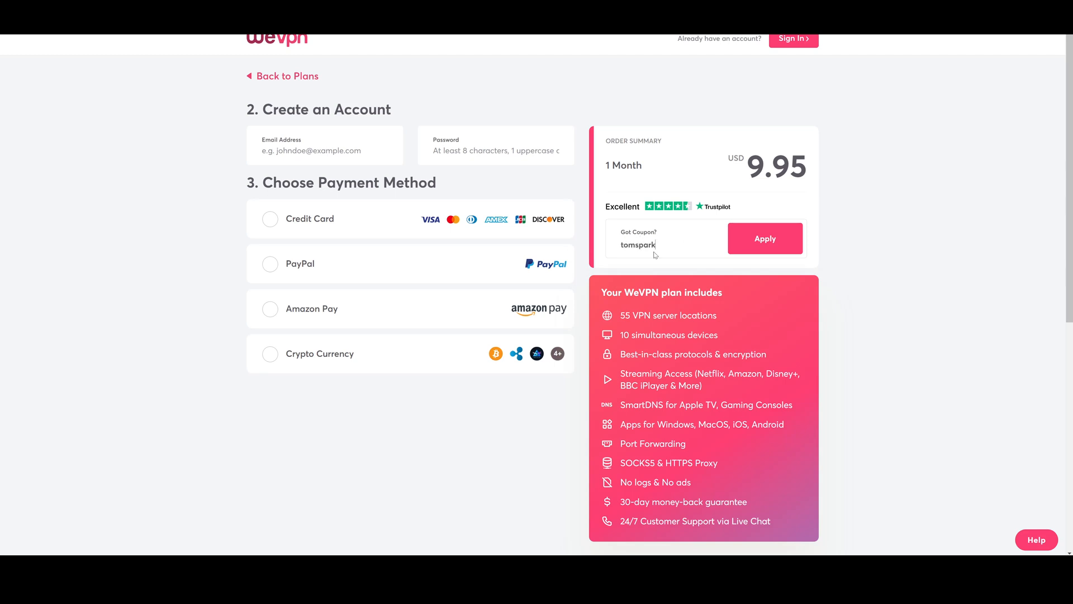
pyautogui.click(765, 238)
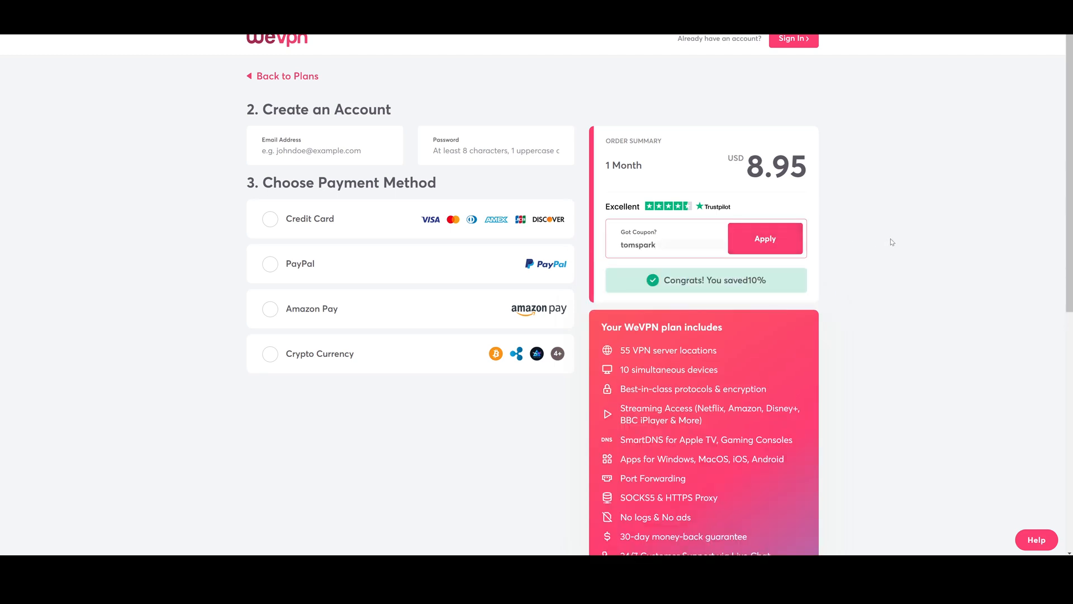
pyautogui.click(793, 39)
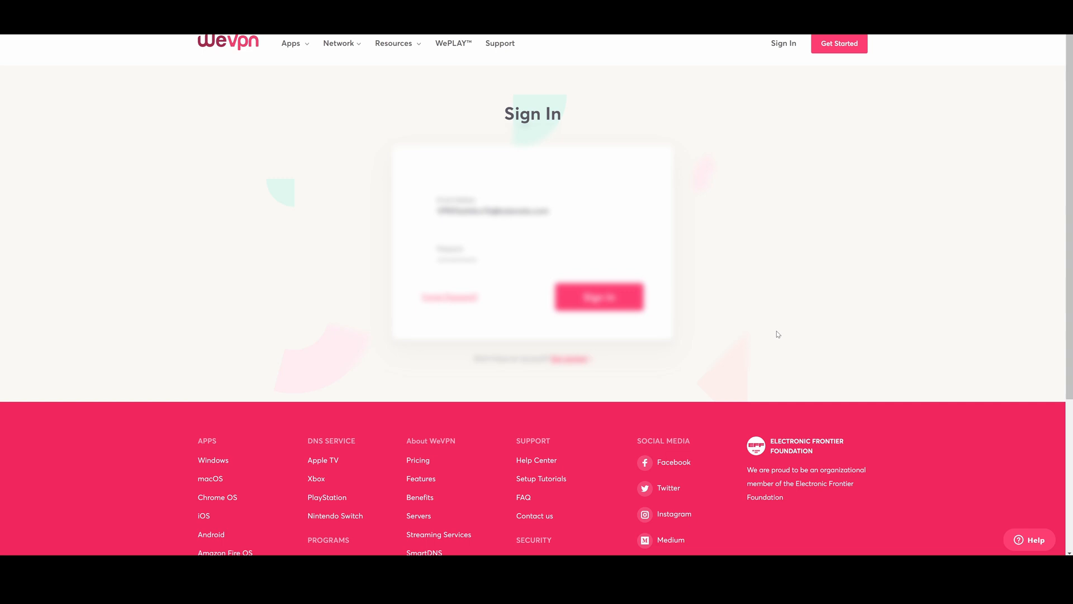
# Sign in with the account credentials to load the dashboard showing the 12-month subscription.
pyautogui.click(600, 297)
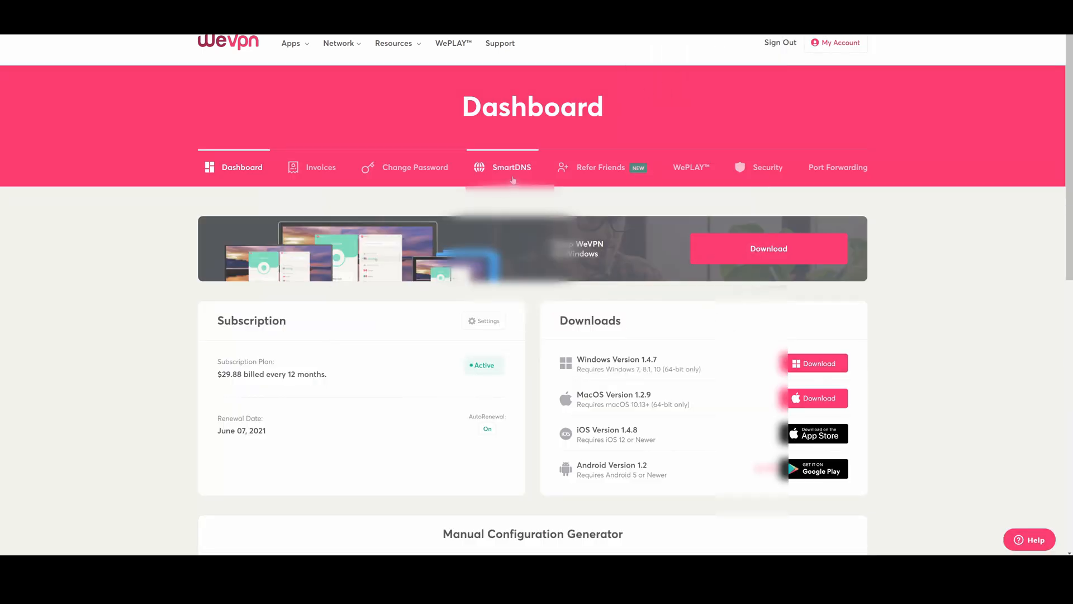
# Open the SmartDNS tab and scroll down to the SmartDNS Servers address list.
pyautogui.click(512, 167)
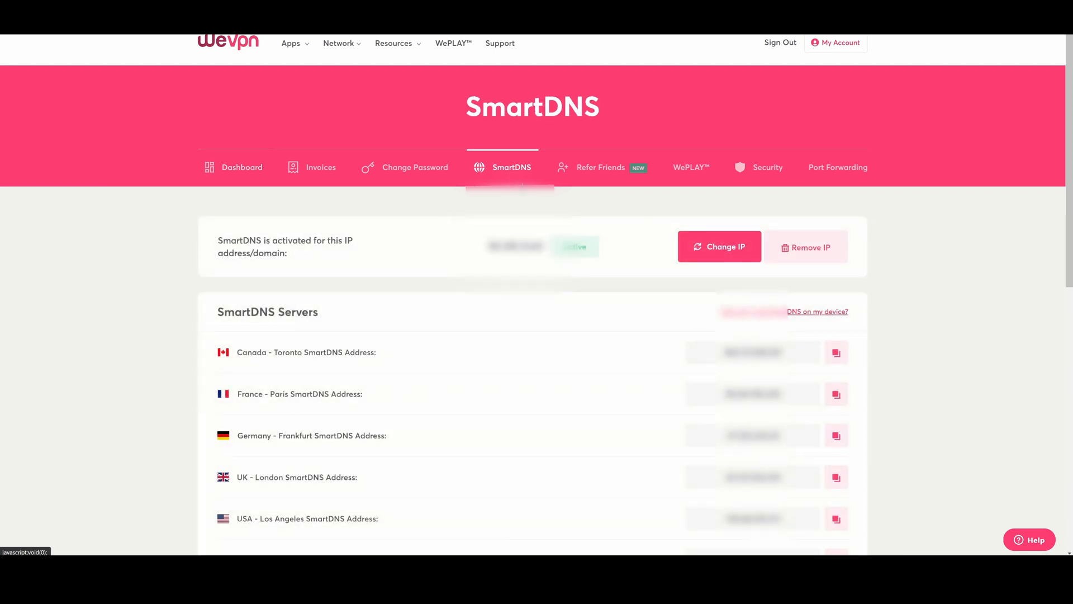
pyautogui.scroll(-3)
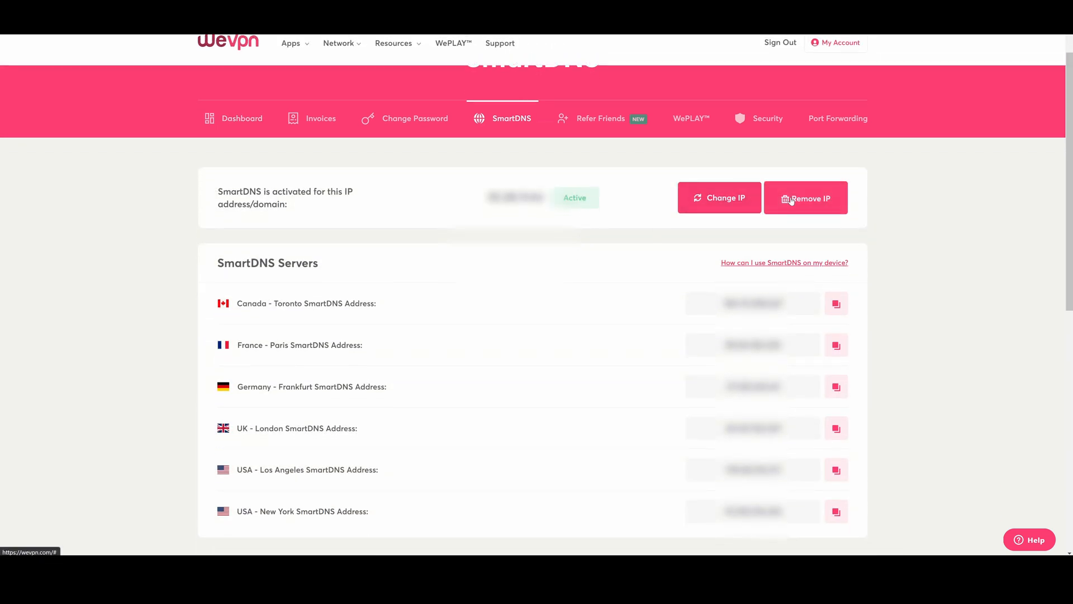
pyautogui.moveTo(653, 214)
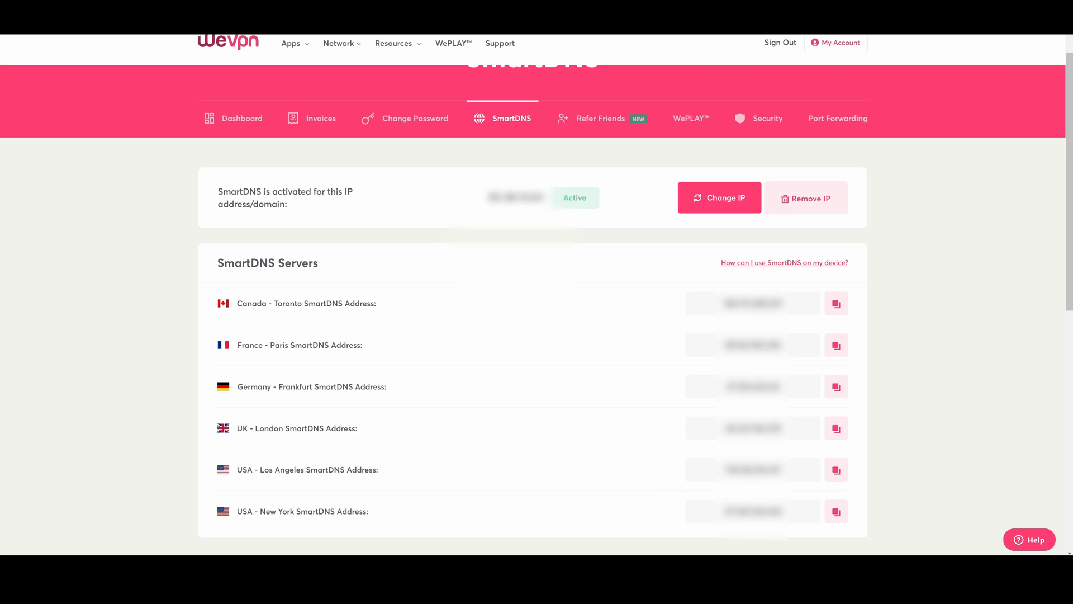
pyautogui.moveTo(801, 491)
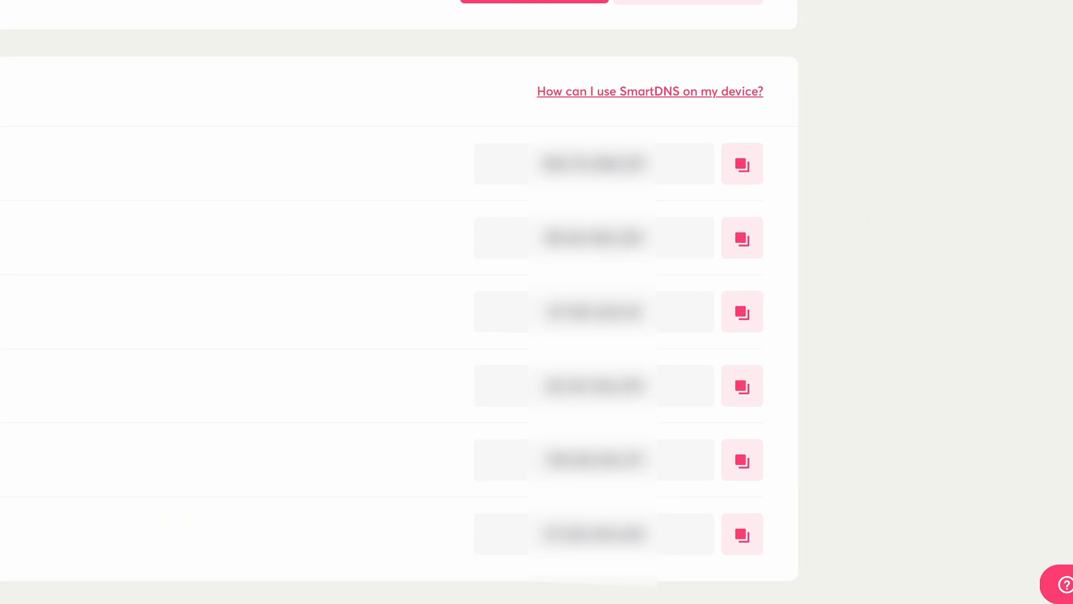
pyautogui.moveTo(496, 513)
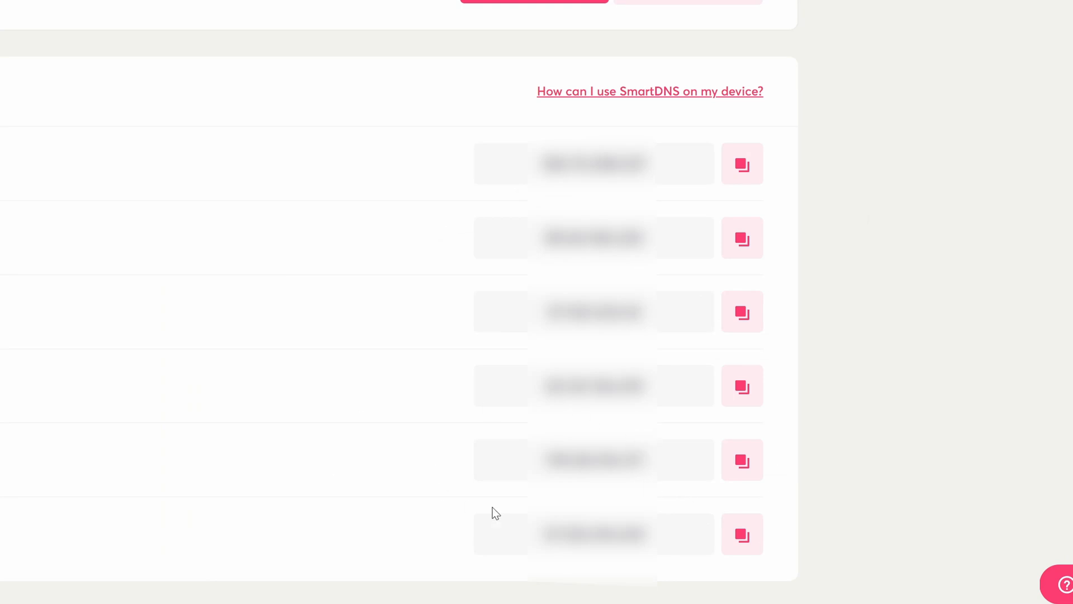
pyautogui.moveTo(665, 268)
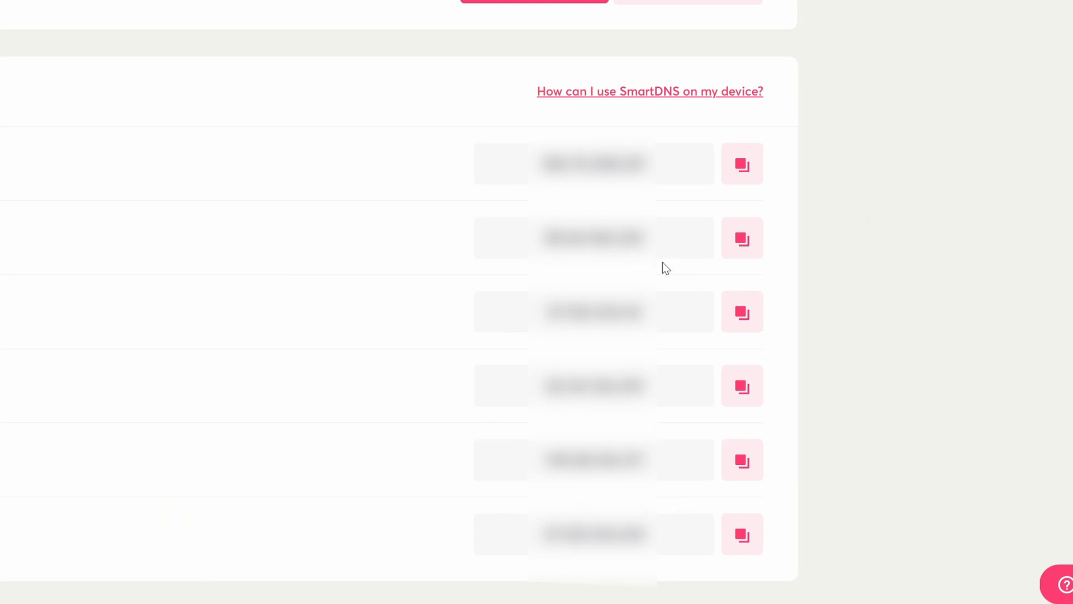
pyautogui.moveTo(493, 434)
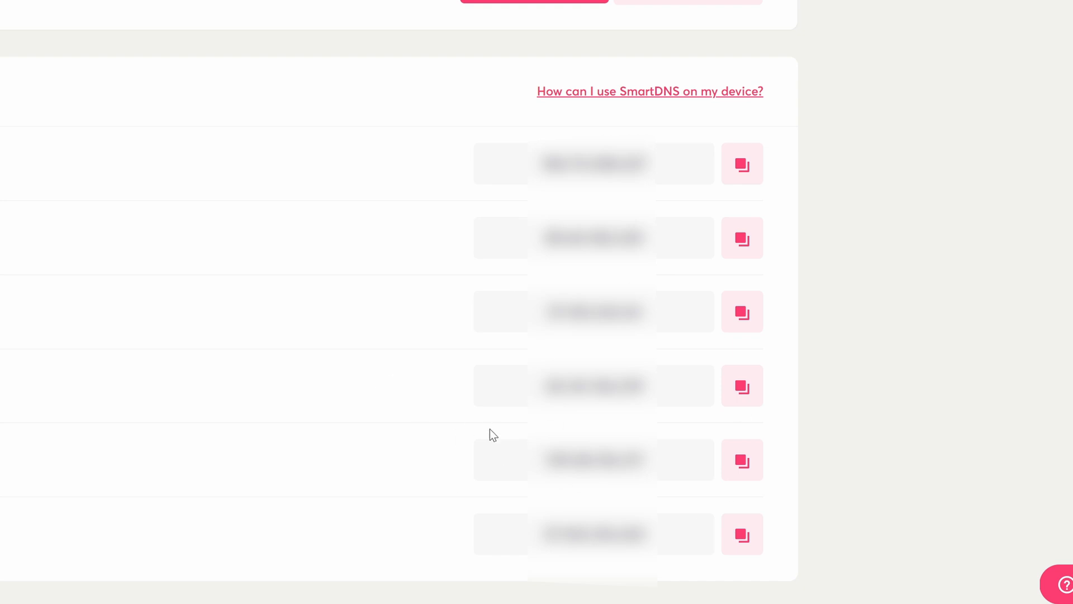